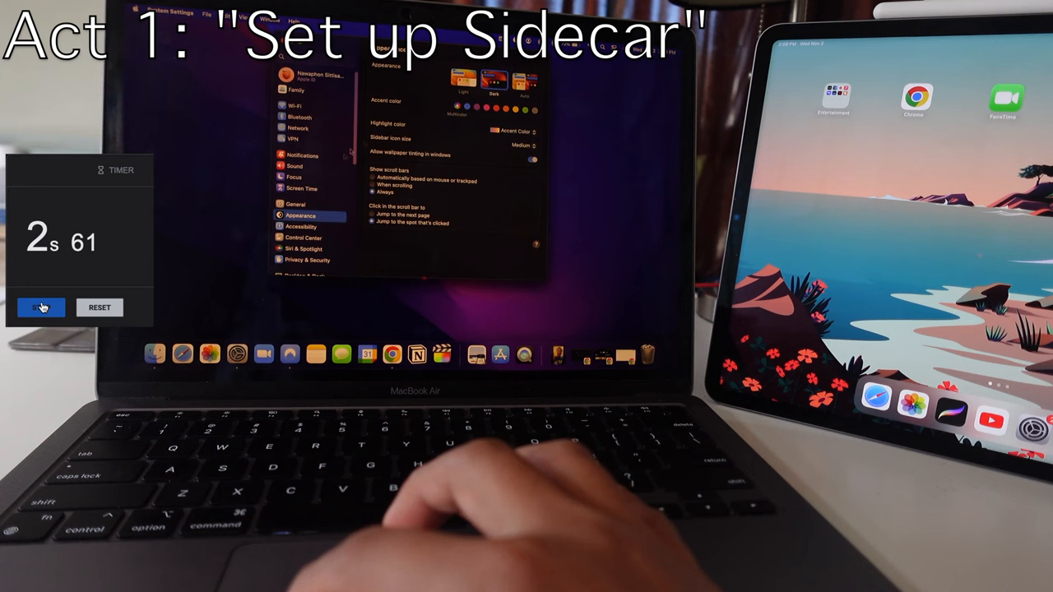
- Open General in the System Settings sidebar on the Mac
{"action": "left_click", "coordinate": [295, 154]}
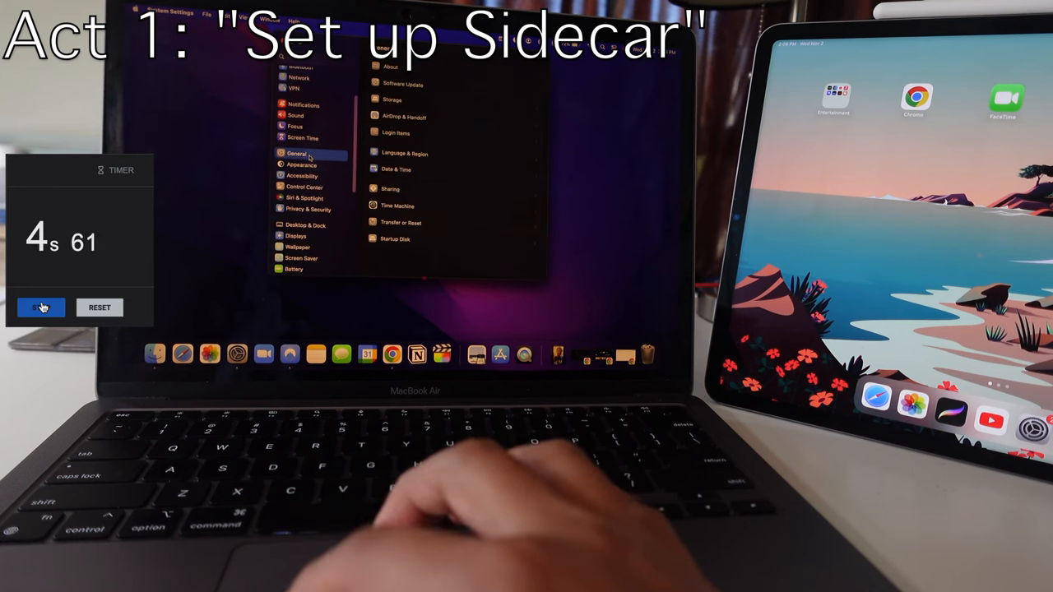
{"action": "left_click", "coordinate": [404, 116]}
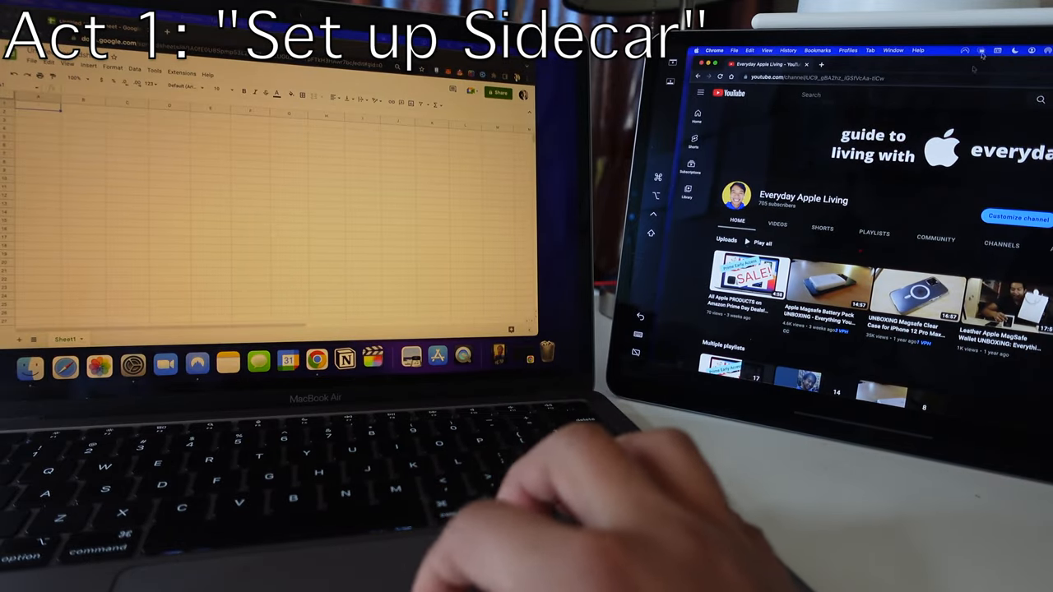
- Scroll down to show Sidecar's macOS and iPadOS requirements
{"action": "scroll", "scroll_direction": "down", "scroll_amount": 3}
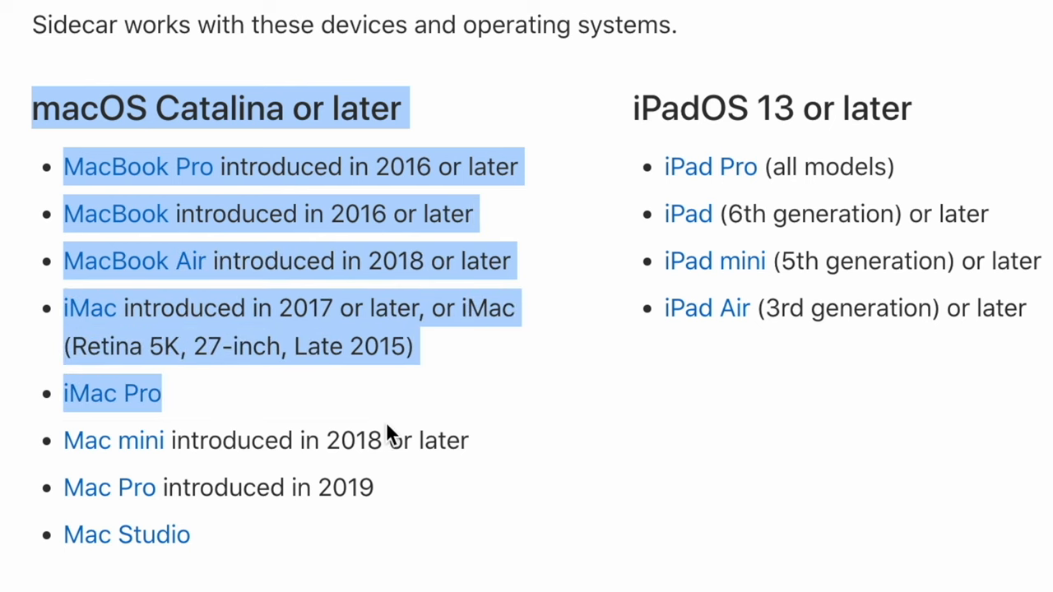
{"action": "left_click", "coordinate": [39, 114]}
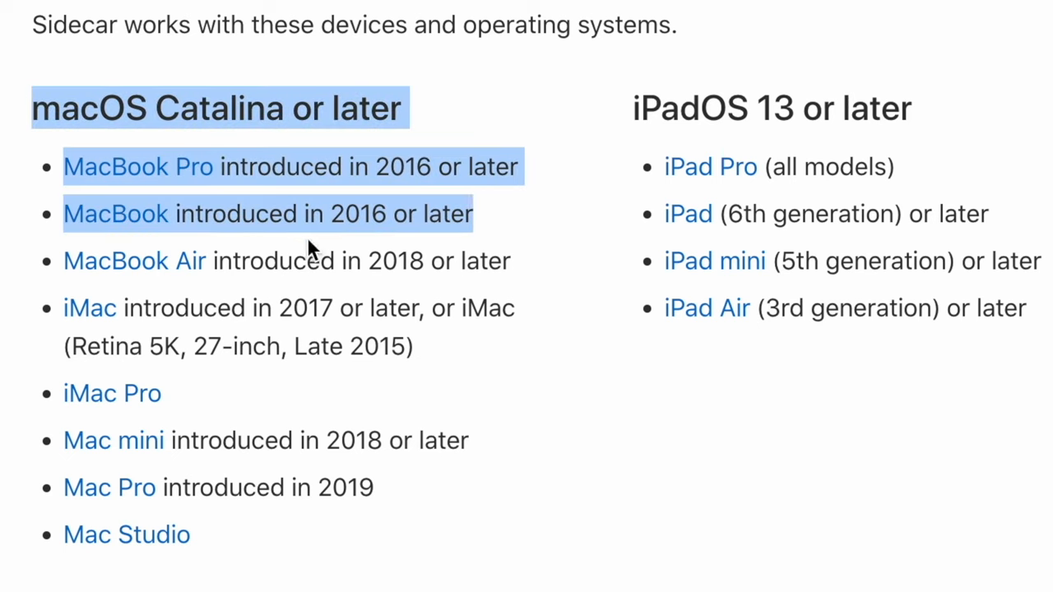
{"action": "left_click_drag", "start_coordinate": [309, 249], "coordinate": [416, 535]}
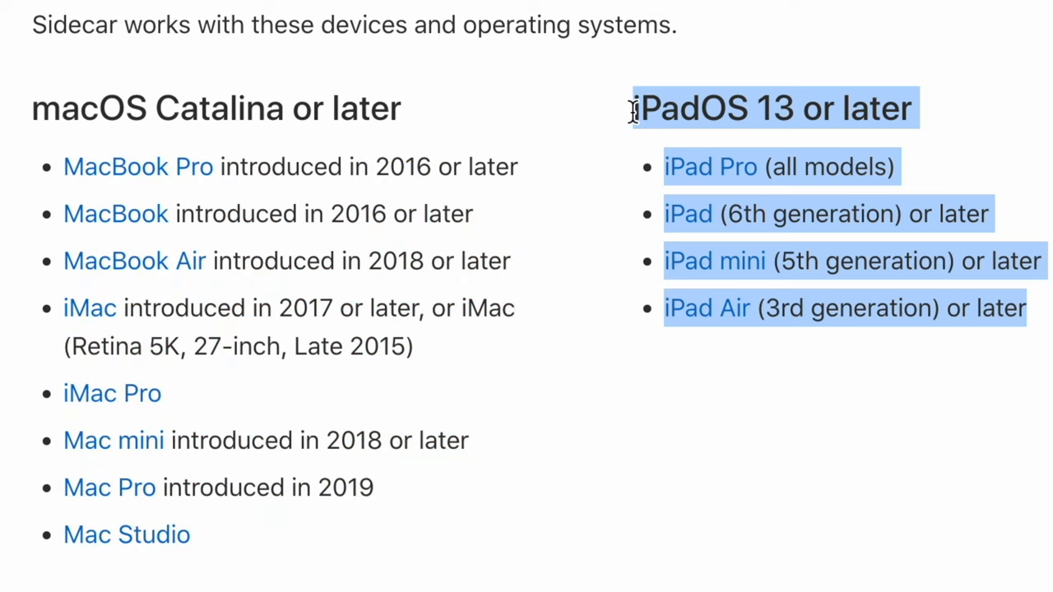
{"action": "left_click", "coordinate": [593, 123]}
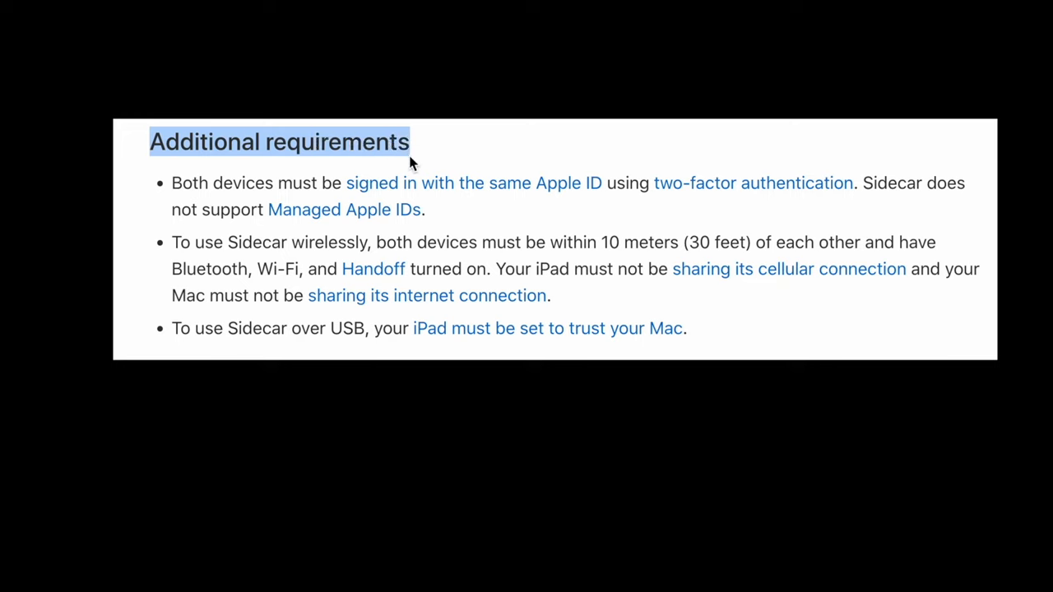
{"action": "mouse_move", "coordinate": [184, 186]}
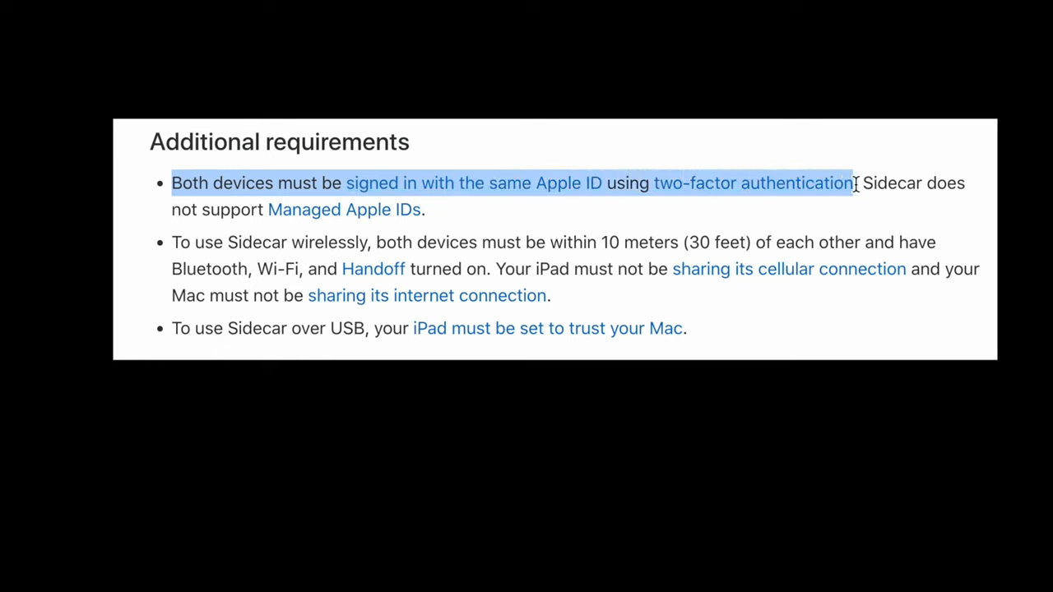
{"action": "mouse_move", "coordinate": [860, 204]}
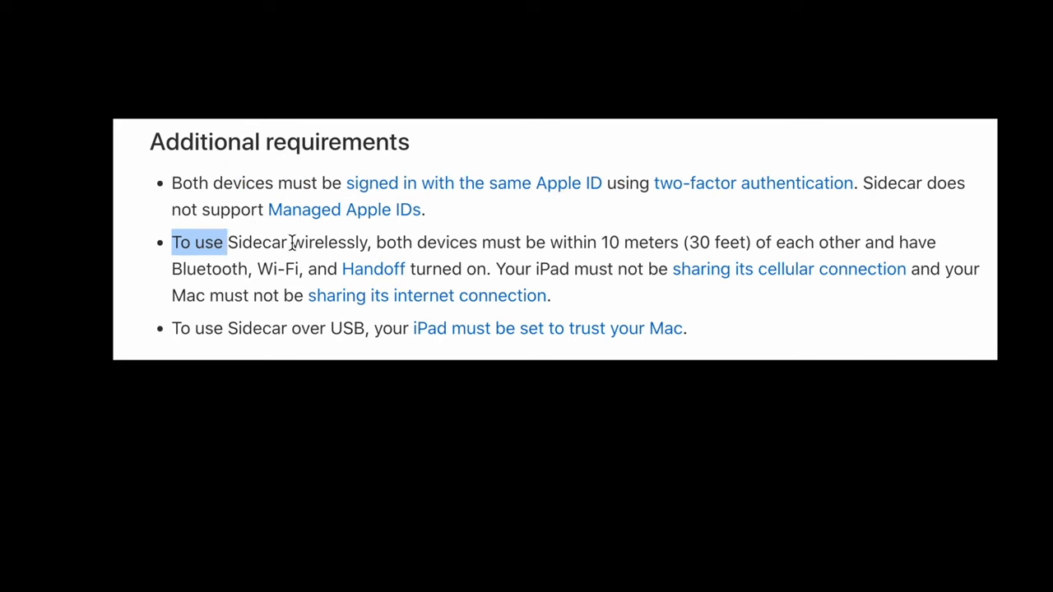
{"action": "left_click_drag", "start_coordinate": [170, 241], "coordinate": [728, 269]}
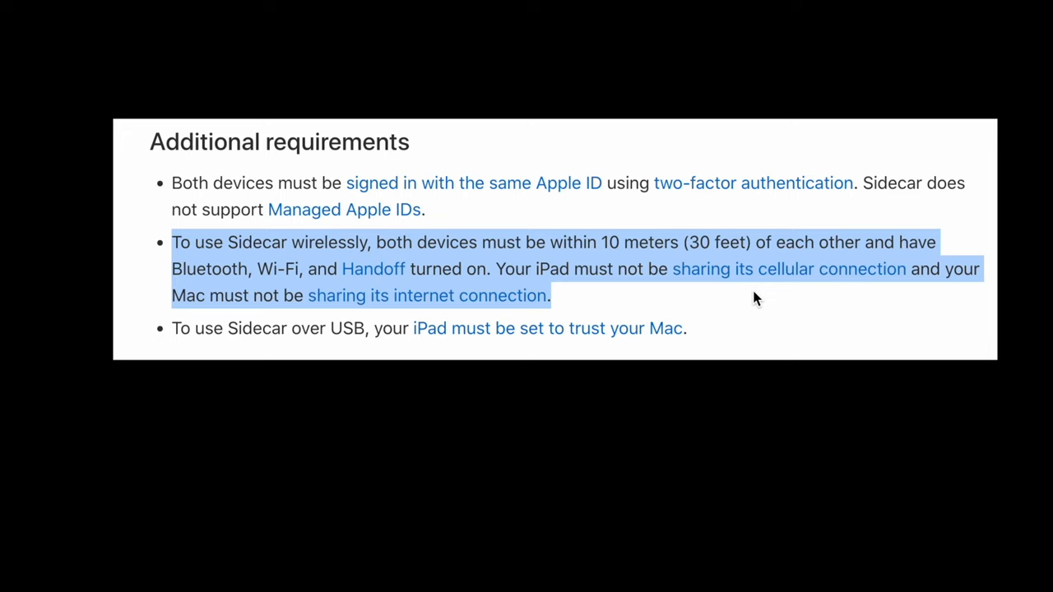
{"action": "left_click", "coordinate": [728, 321]}
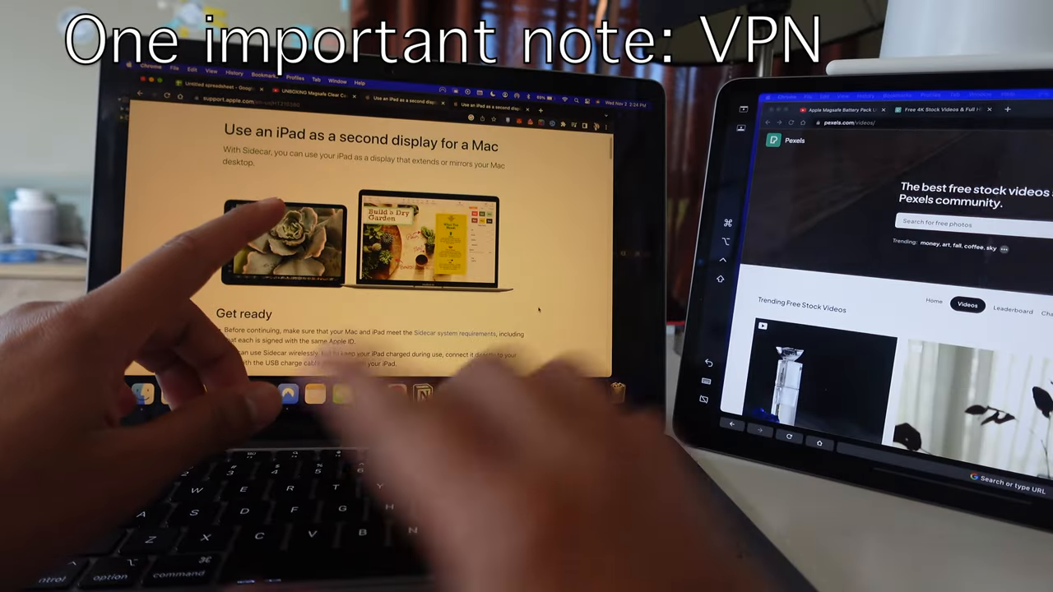
{"action": "scroll", "scroll_direction": "down", "scroll_amount": 3}
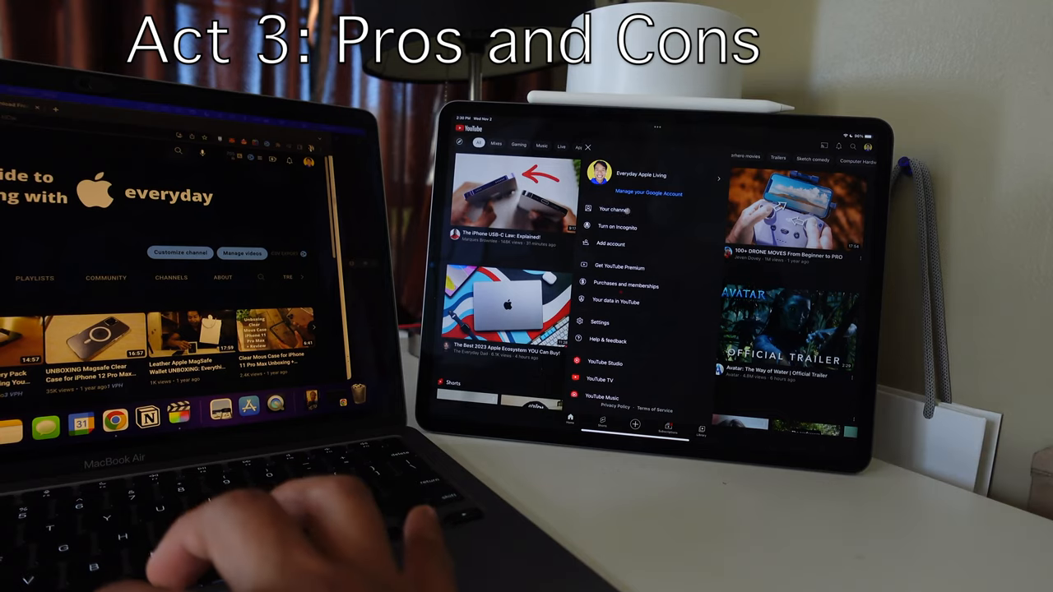
{"action": "left_click", "coordinate": [642, 174]}
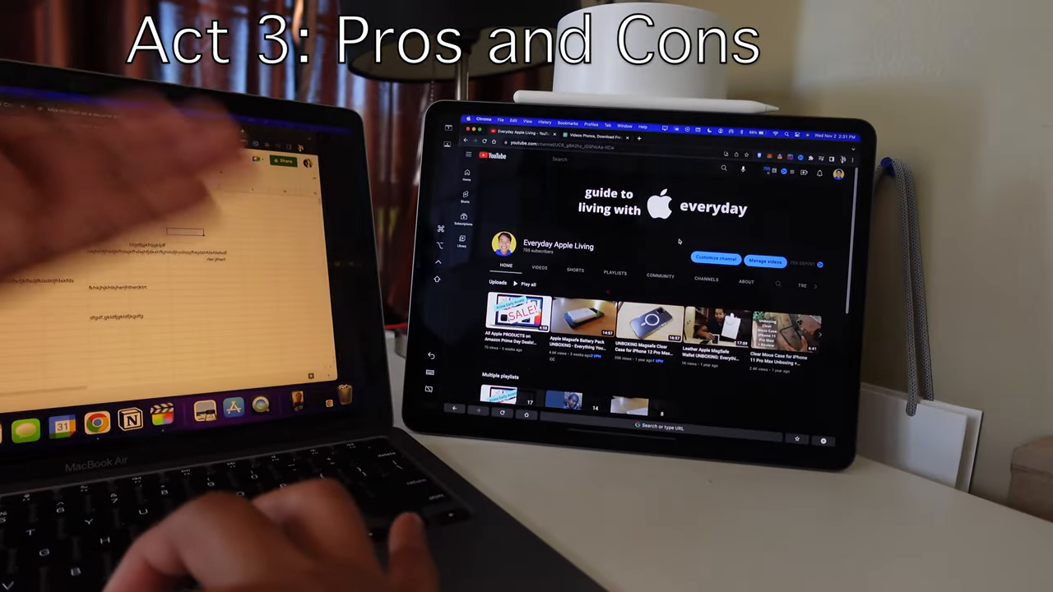
{"action": "left_click", "coordinate": [839, 173]}
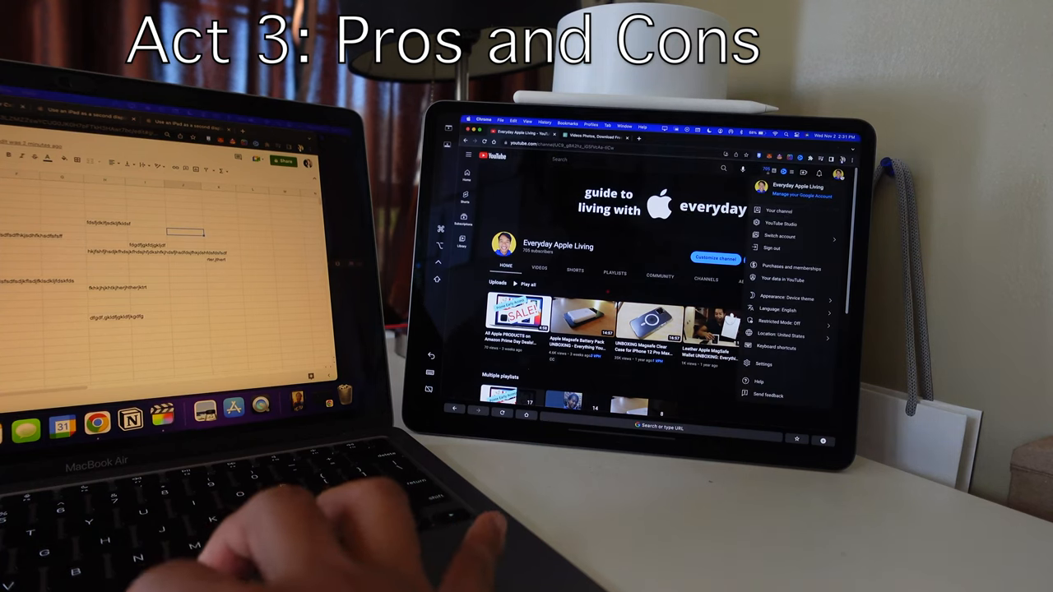